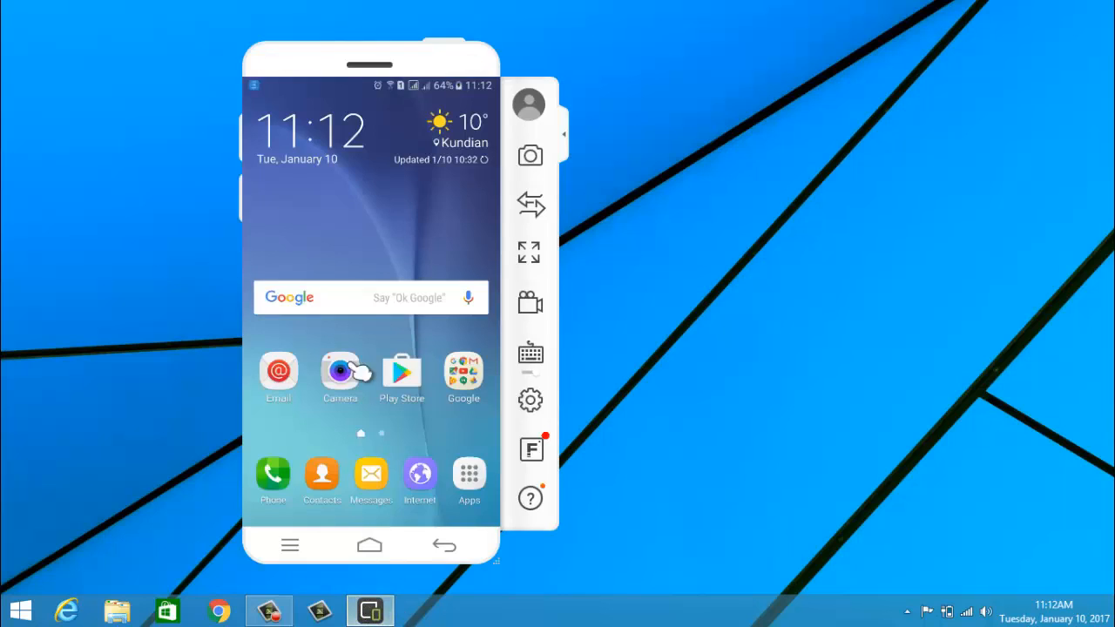
{"action": "mouse_move", "coordinate": [348, 253]}
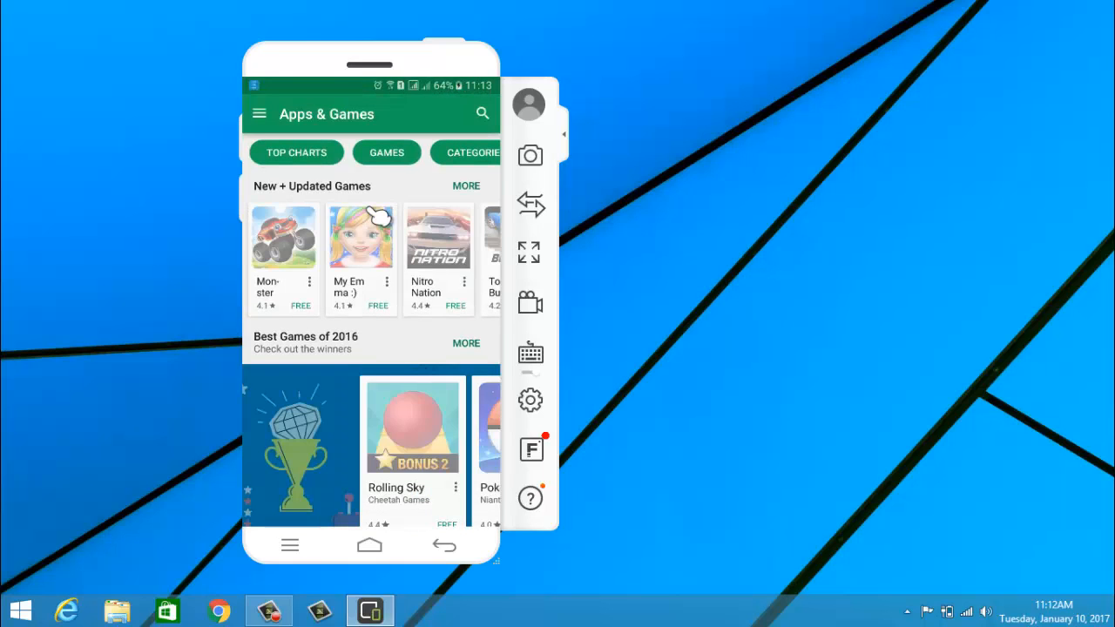
Step: Search Google Play again for the recent query 'anti malware and spyware free'
{"action": "left_click", "coordinate": [482, 113]}
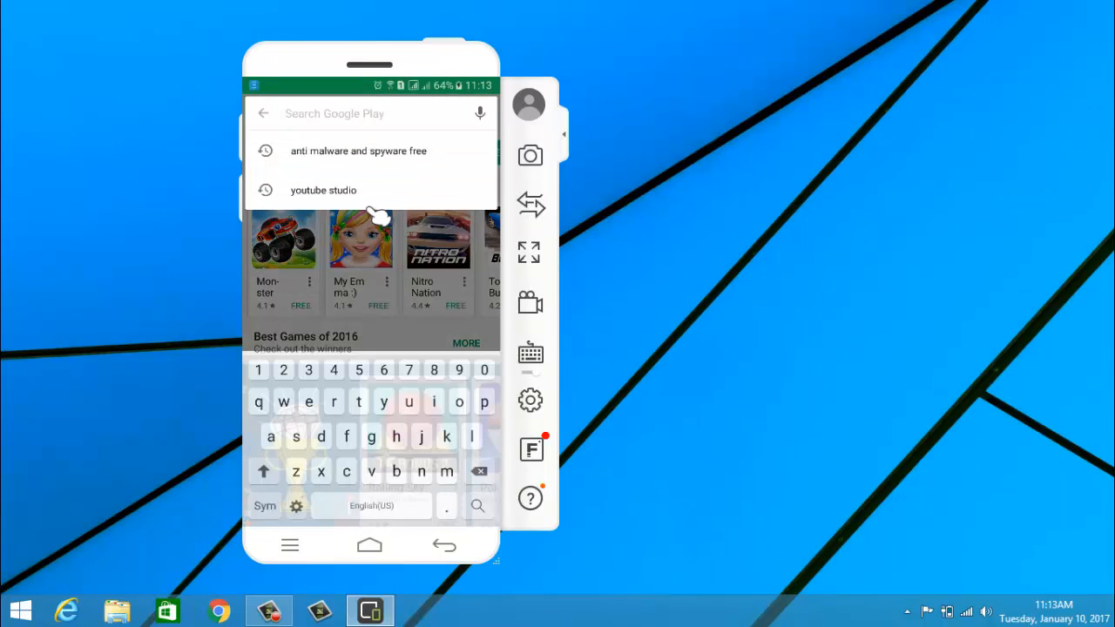
{"action": "left_click", "coordinate": [358, 151]}
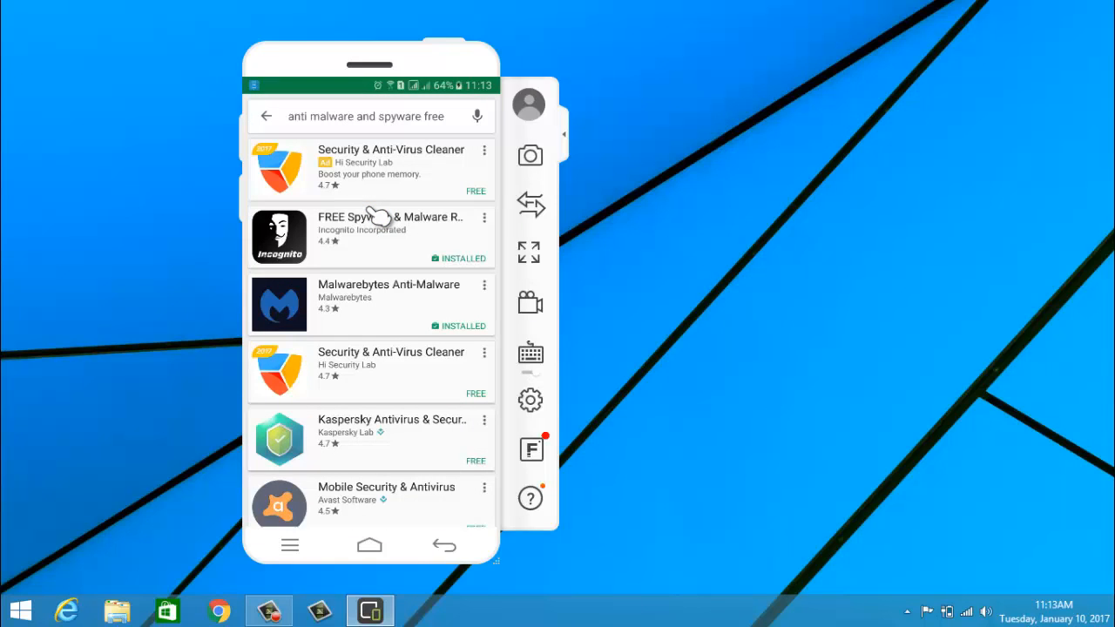
Step: Open Incognito FREE Spyware & Malware Remover and start scanning the phone for malware
{"action": "left_click", "coordinate": [383, 229]}
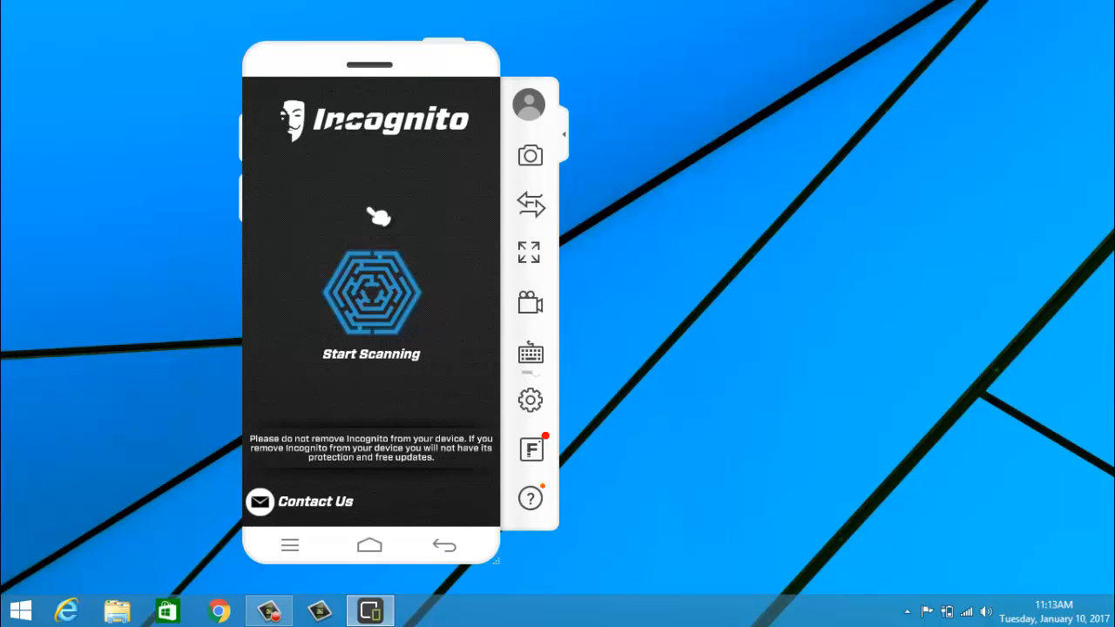
{"action": "left_click", "coordinate": [371, 300]}
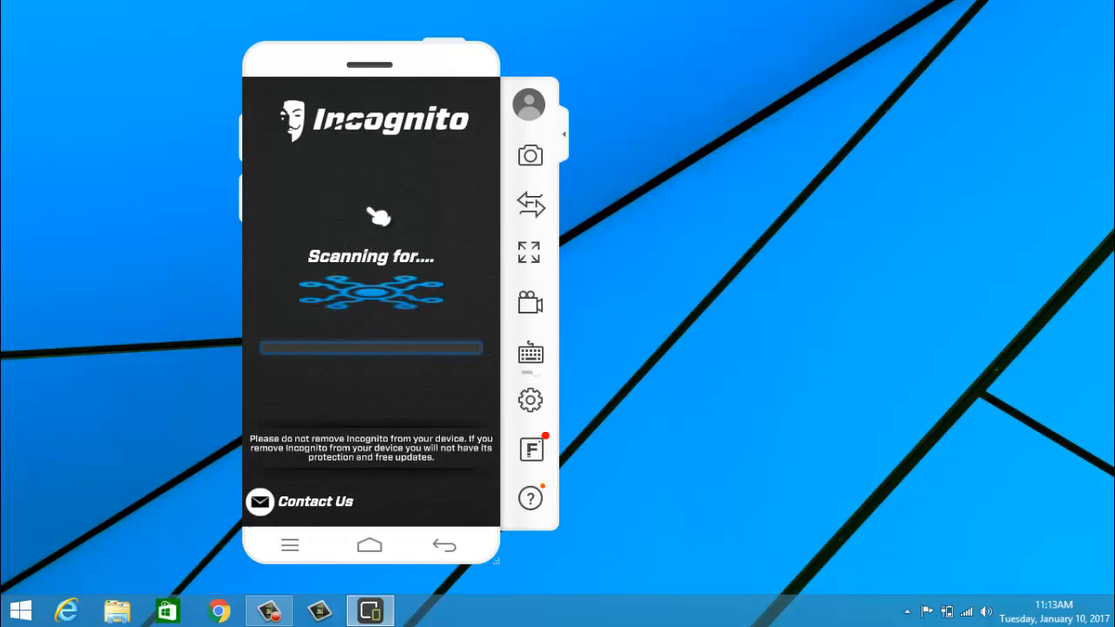